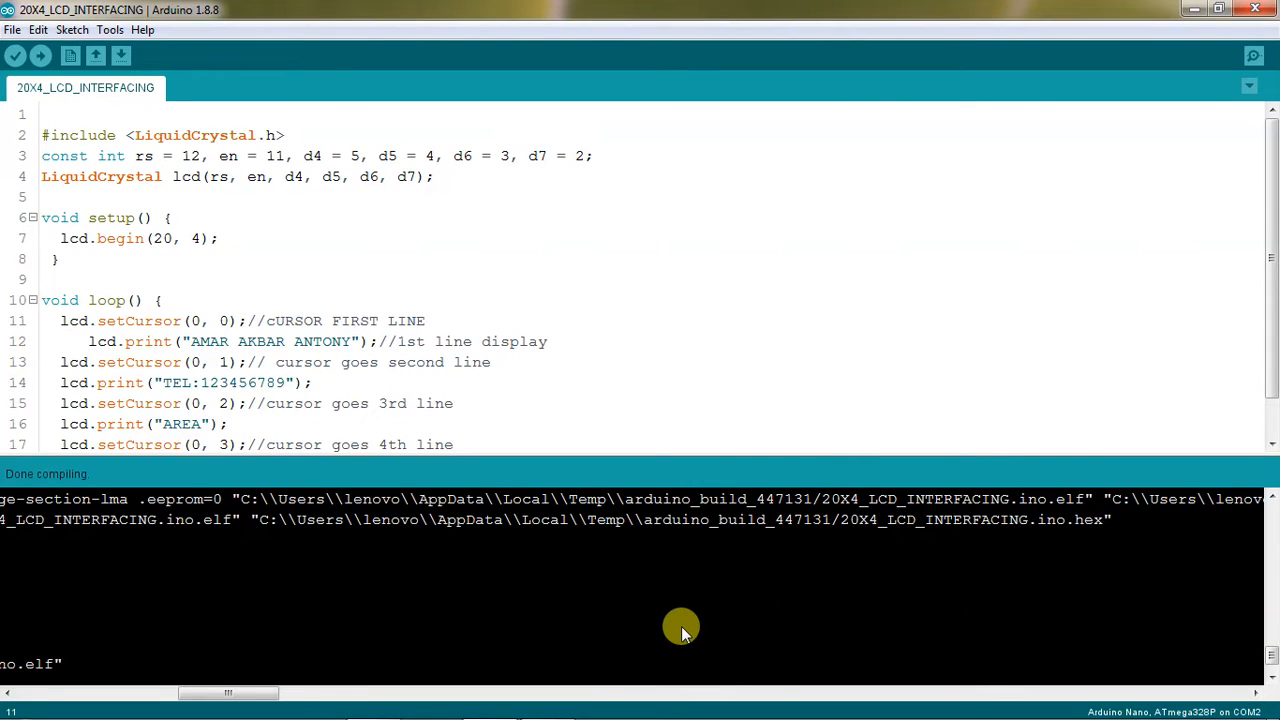
Step: View the Arduino Uno and LM044L 20x4 LCD schematic in Proteus ISIS
left_click(424, 320)
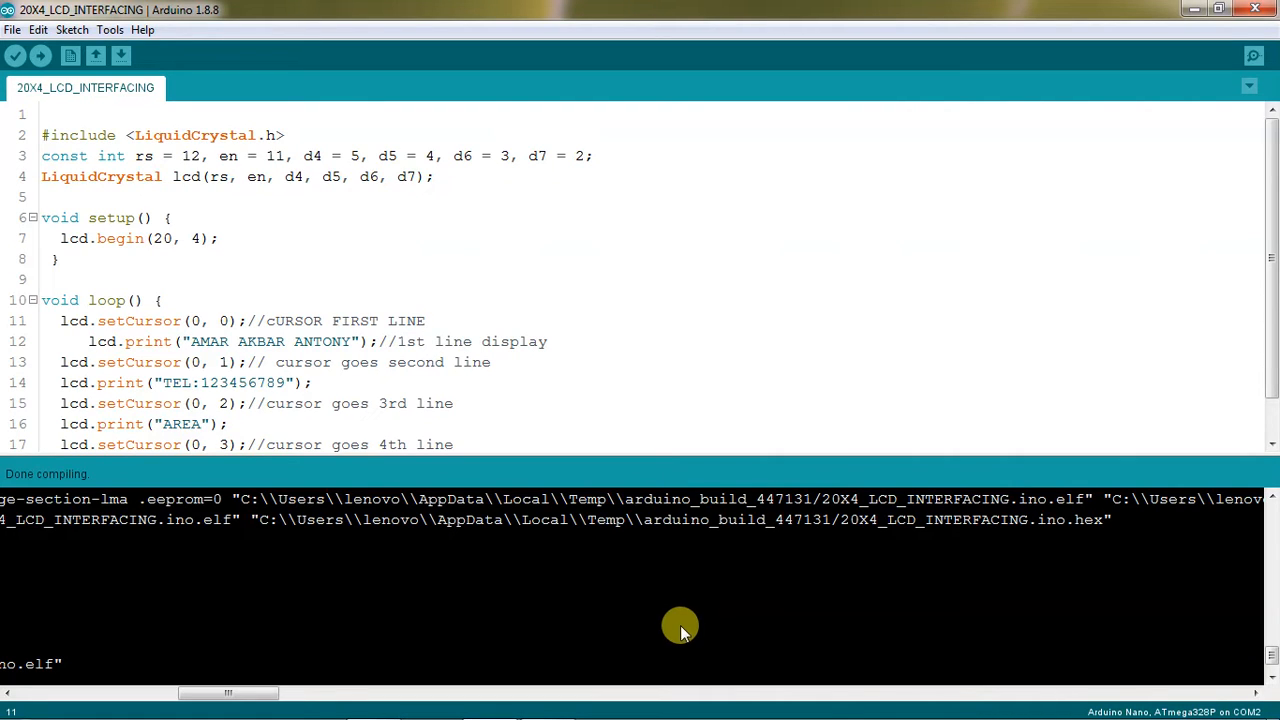
mouse_move(412, 260)
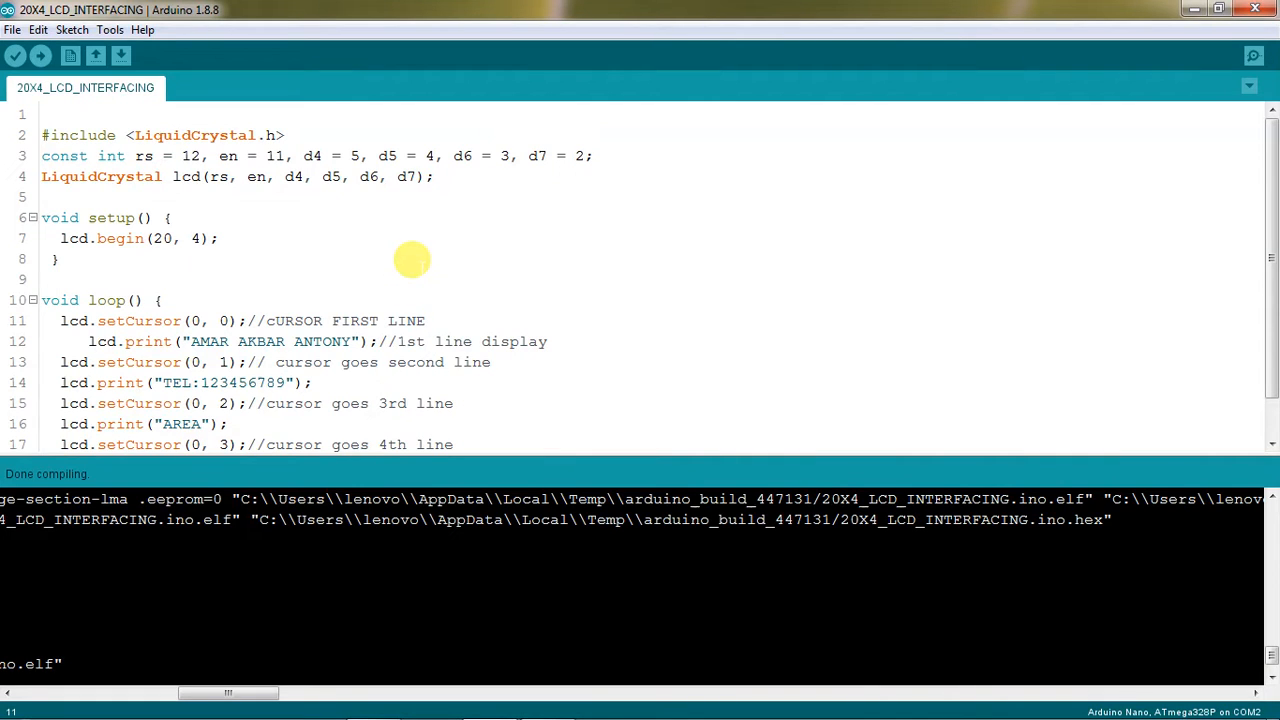
left_click(424, 320)
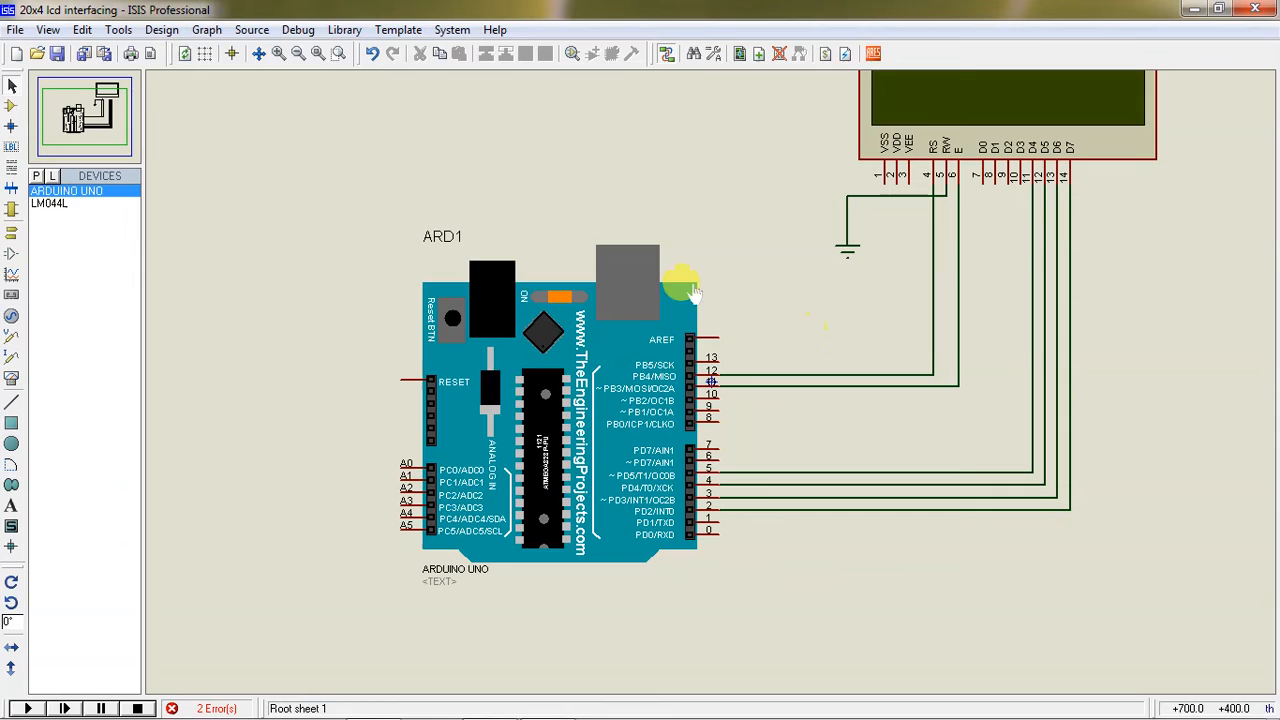
mouse_move(678, 196)
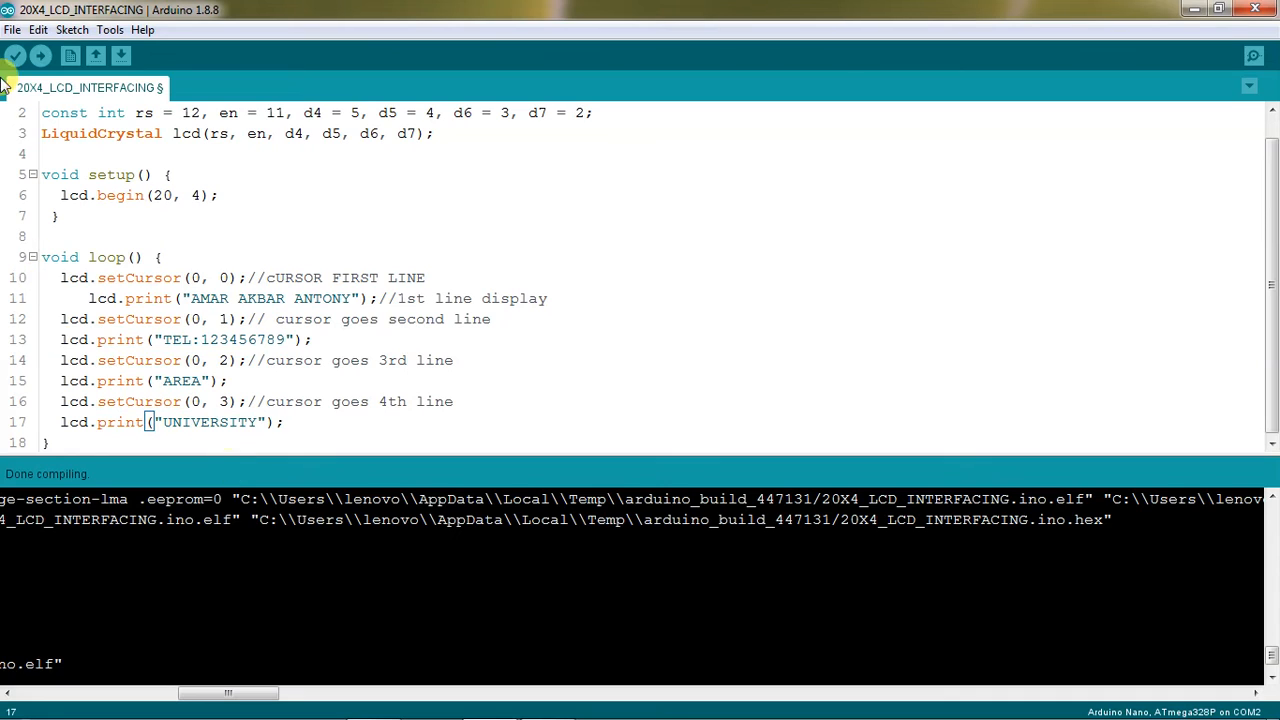
Step: Verify the sketch with lcd.print("UNIVERSITY") and select the generated .hex path in the output
left_click(14, 56)
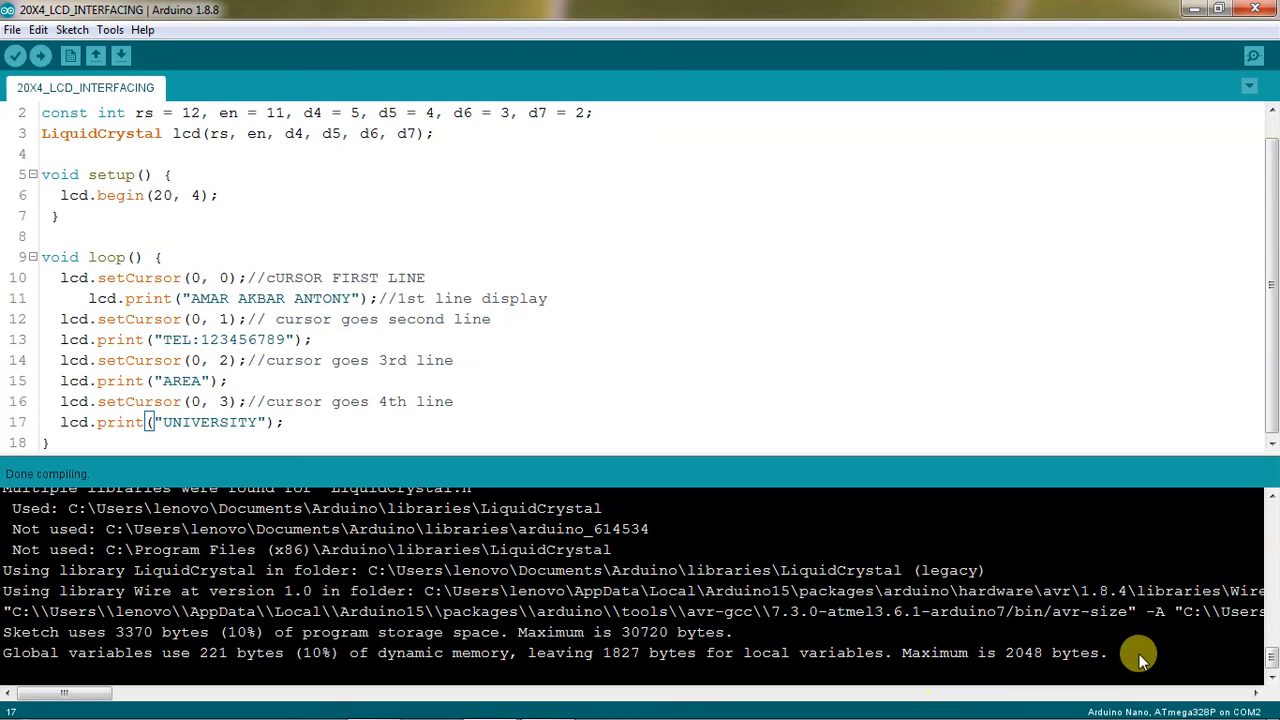
mouse_move(358, 662)
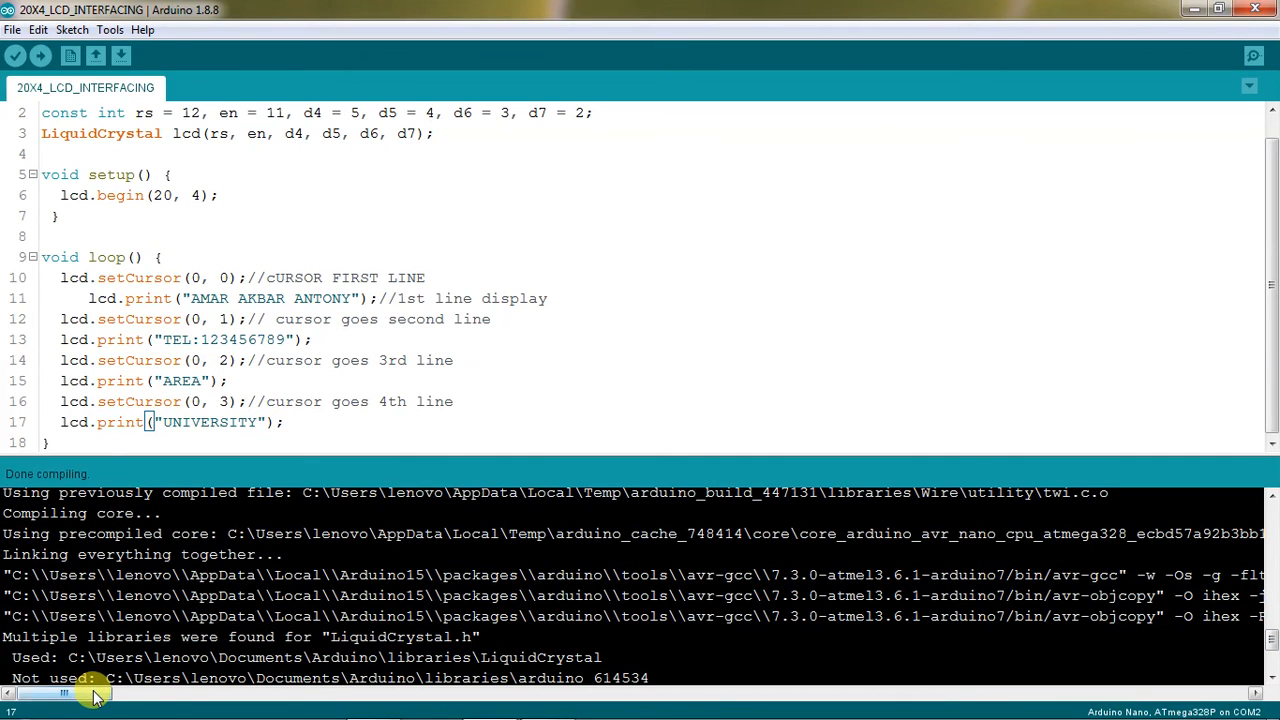
left_click_drag(96, 692, 170, 692)
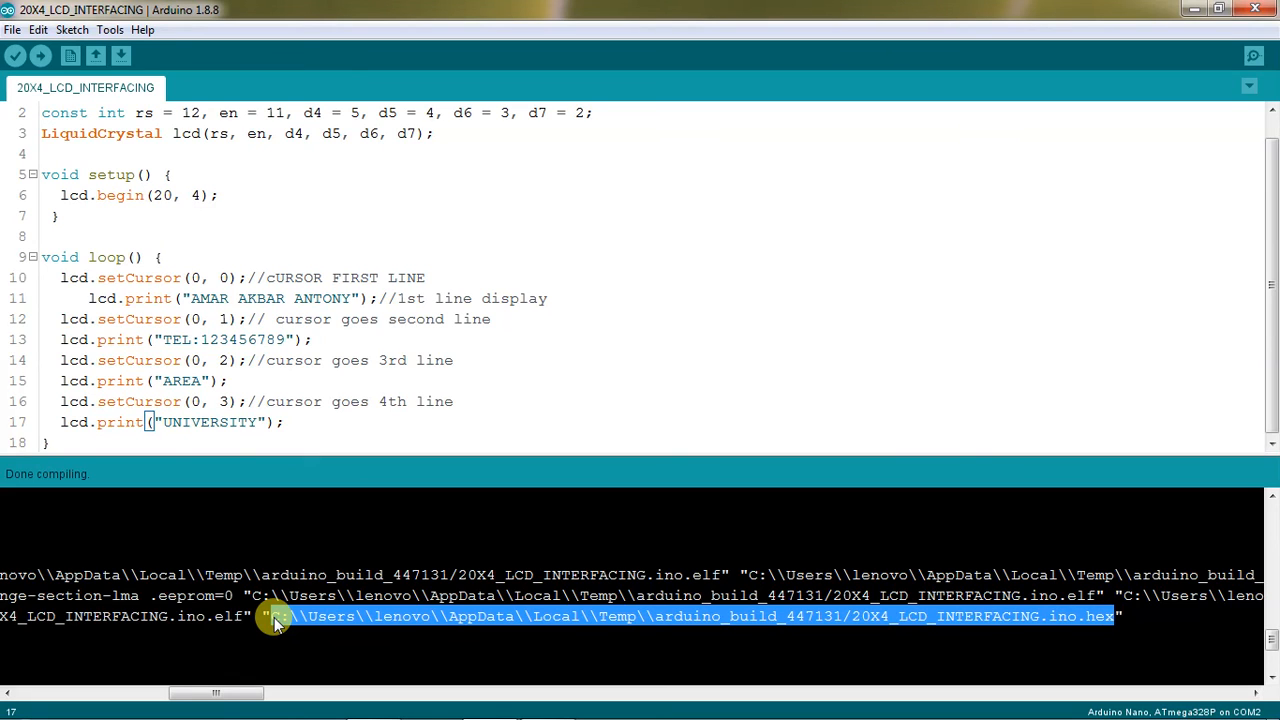
mouse_move(270, 640)
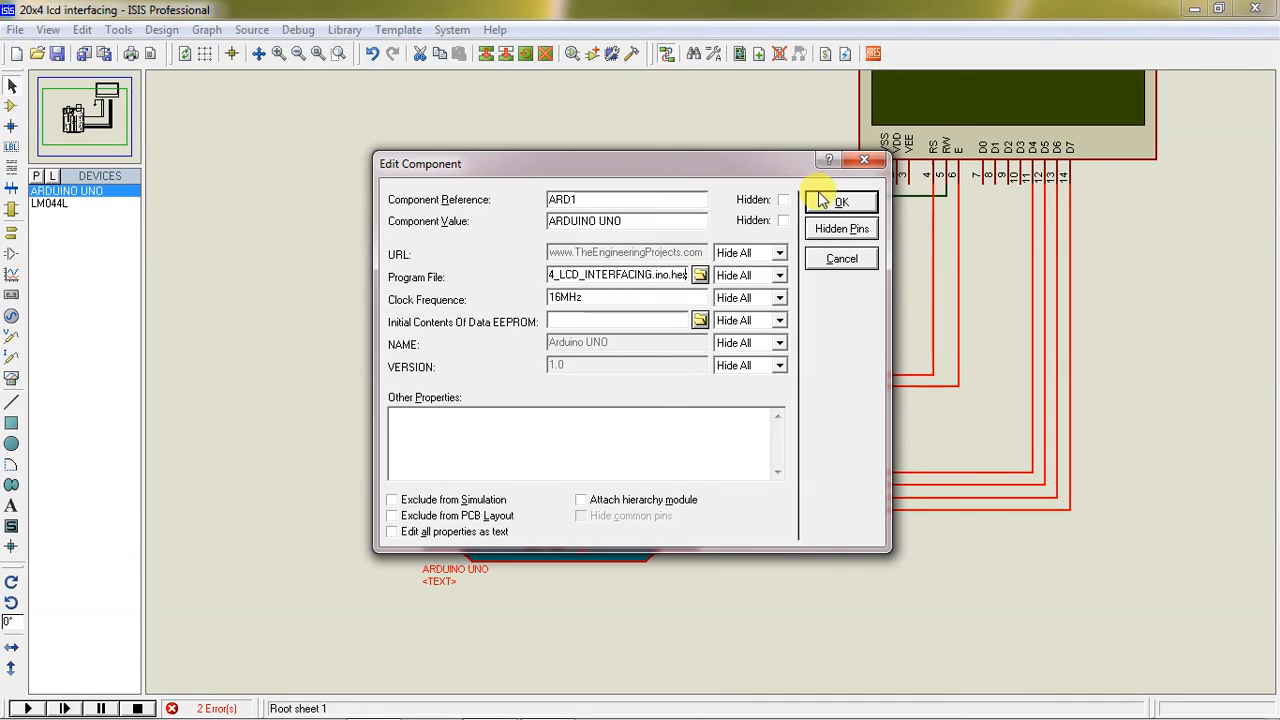
Step: Confirm the .hex as ARD1's Program File and start the simulation showing AREA and UNIVERSITY
left_click(840, 200)
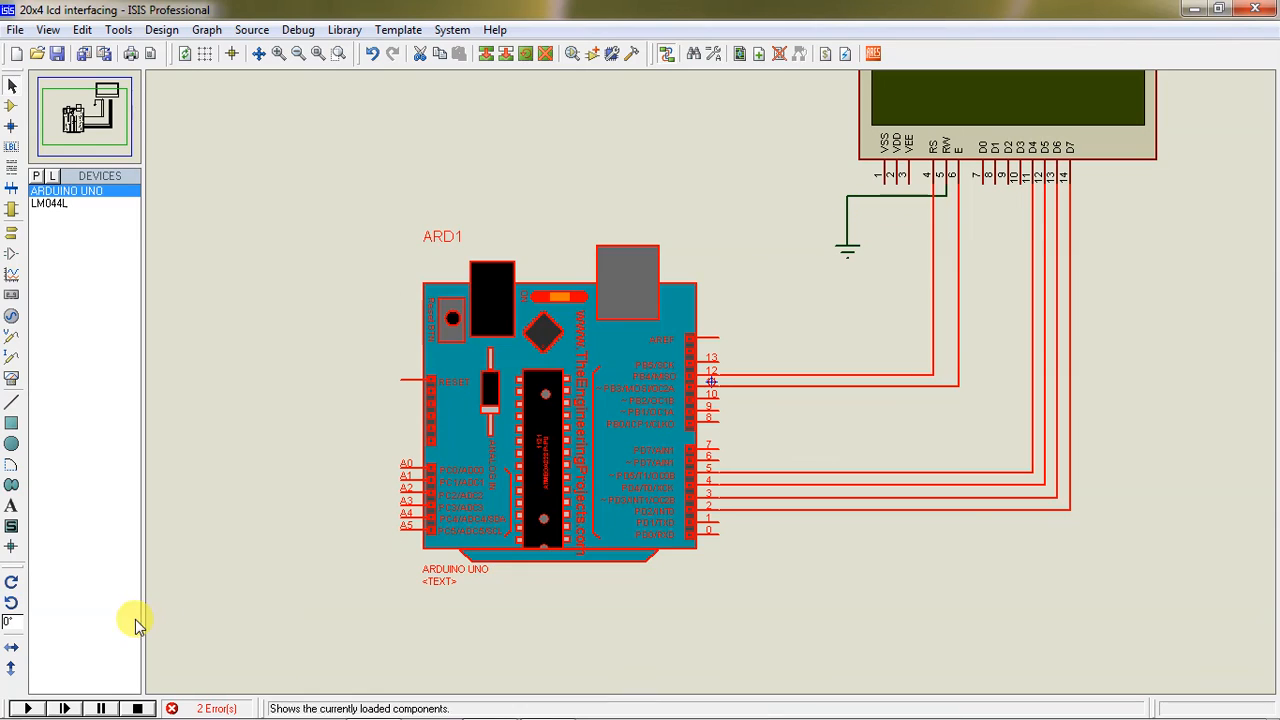
left_click(28, 708)
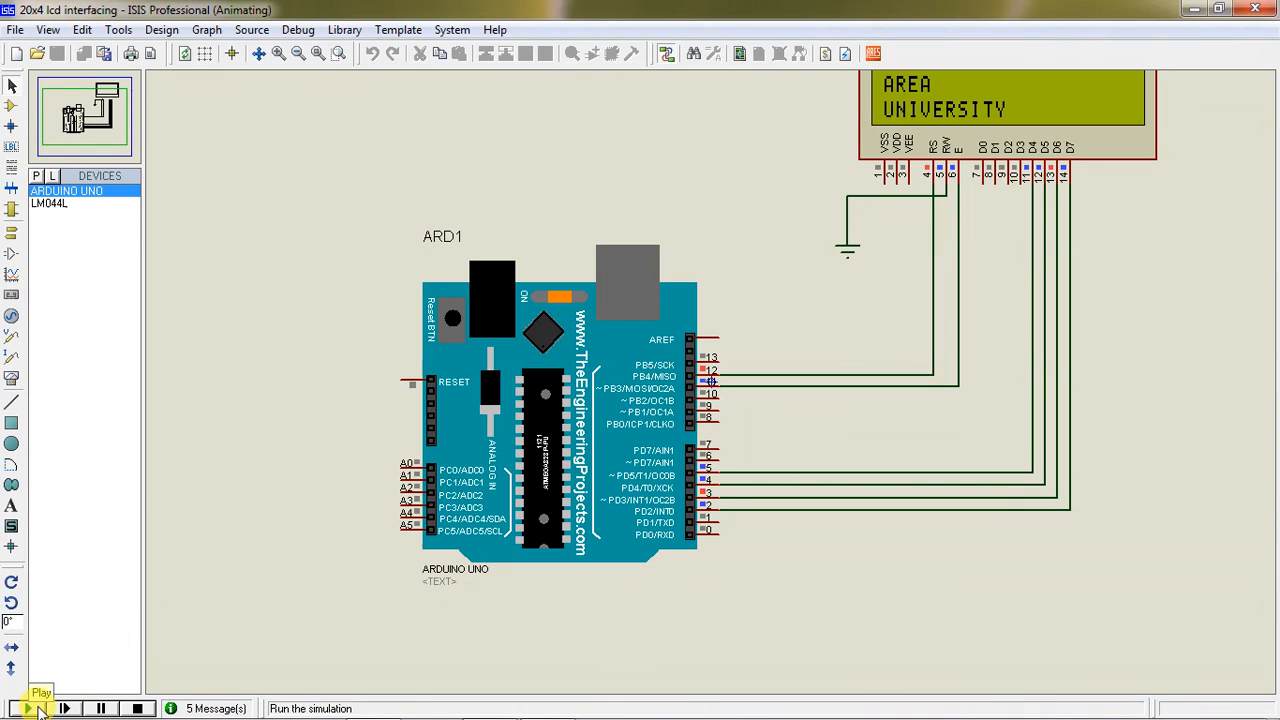